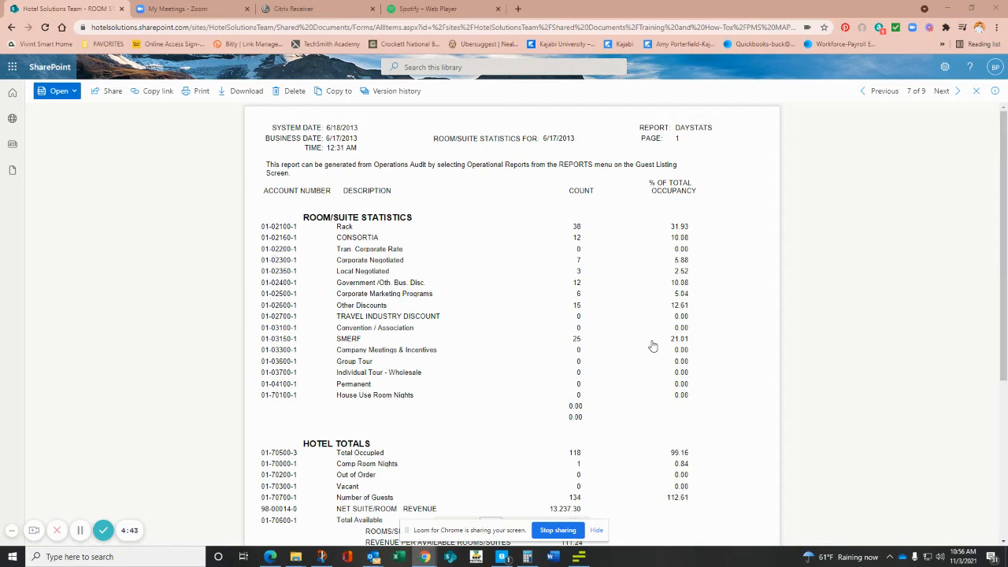
mouse_move(517, 230)
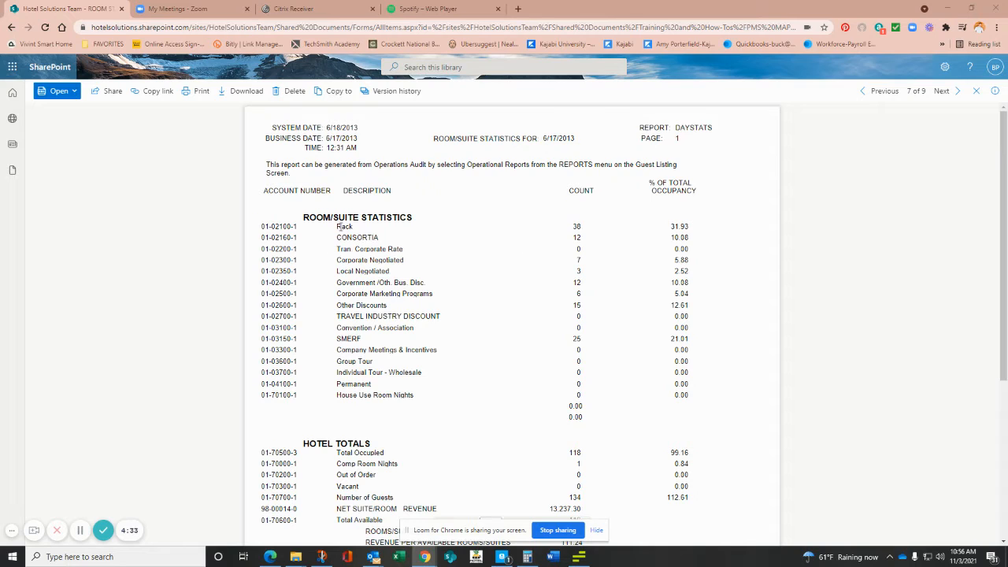
mouse_move(346, 383)
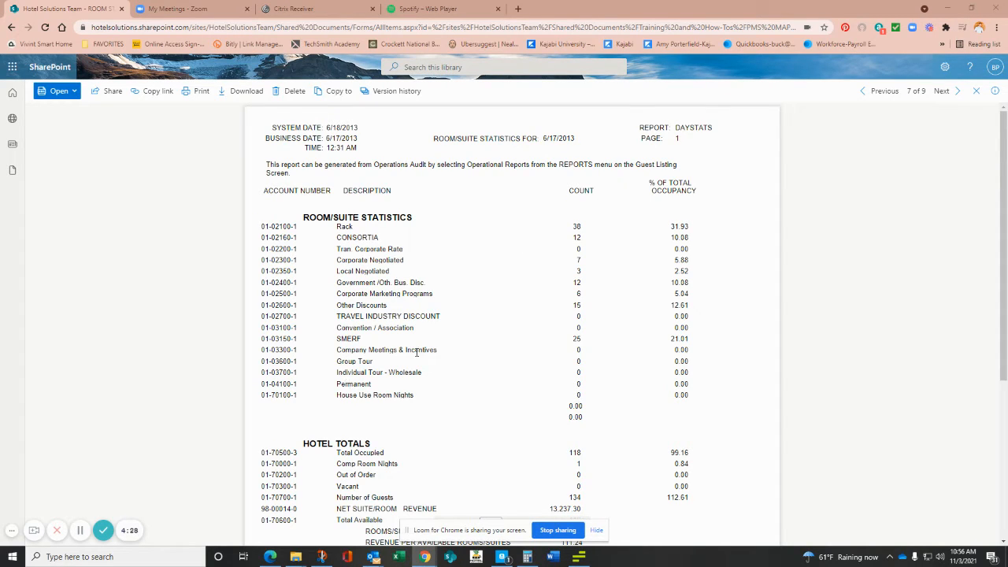
Step: Scroll to the annotated Detailed Receivables Recap and zoom in on the page
scroll(down, 3)
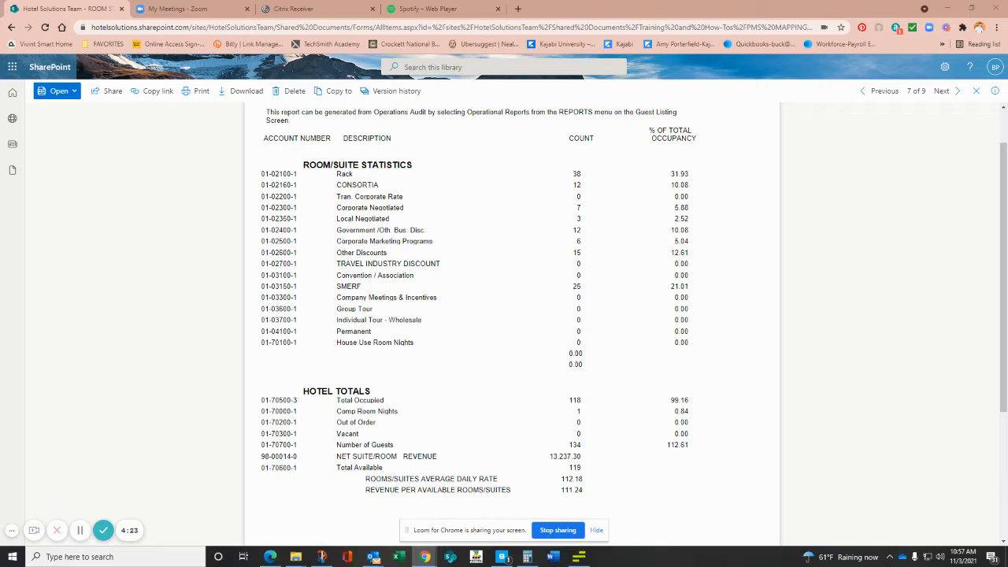
mouse_move(595, 254)
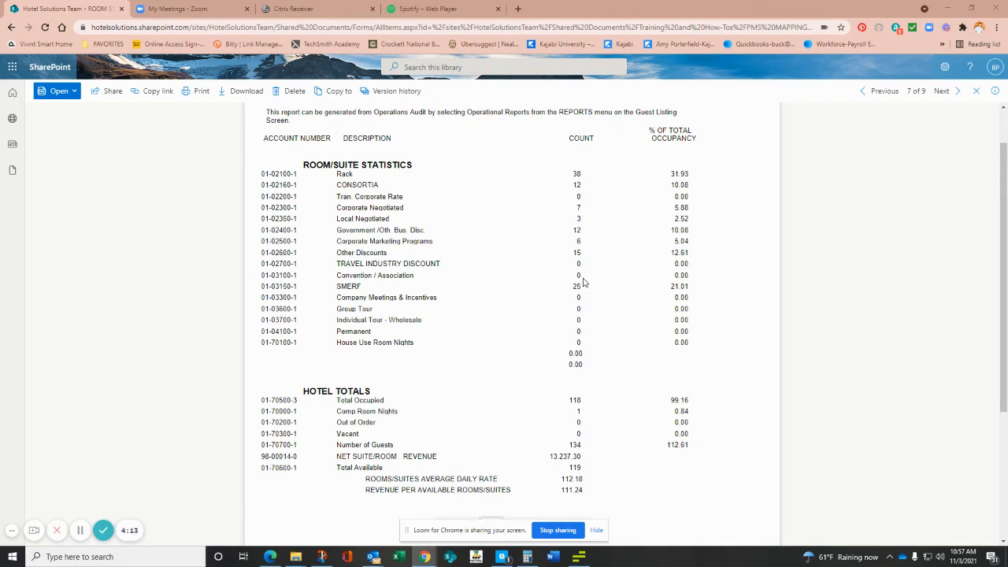
mouse_move(453, 503)
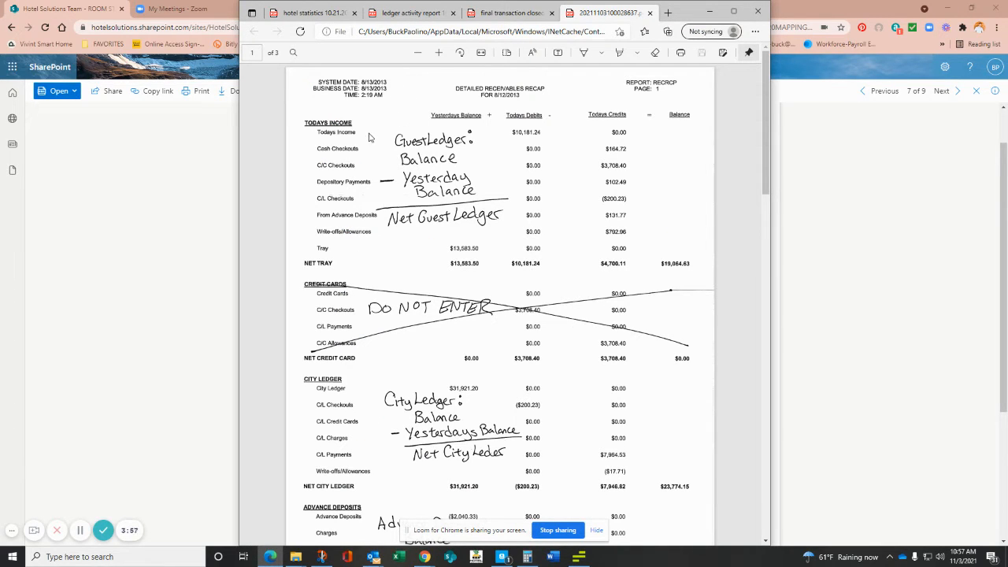
mouse_move(662, 76)
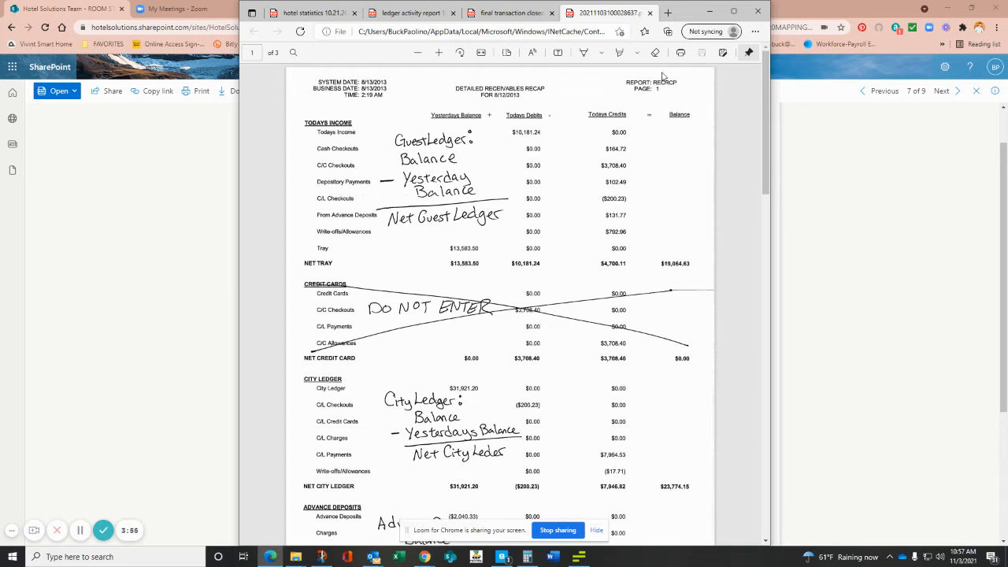
click(436, 54)
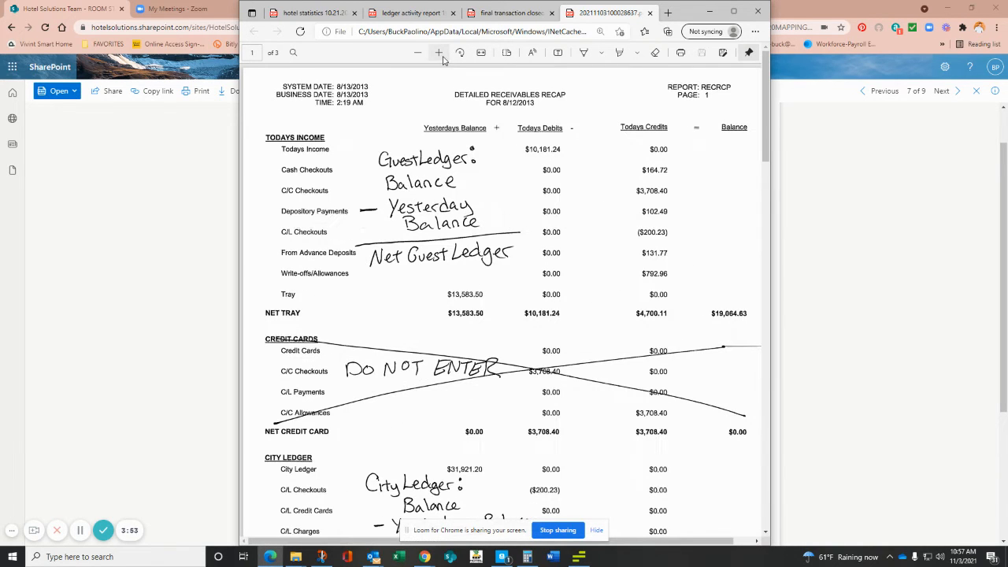
mouse_move(345, 153)
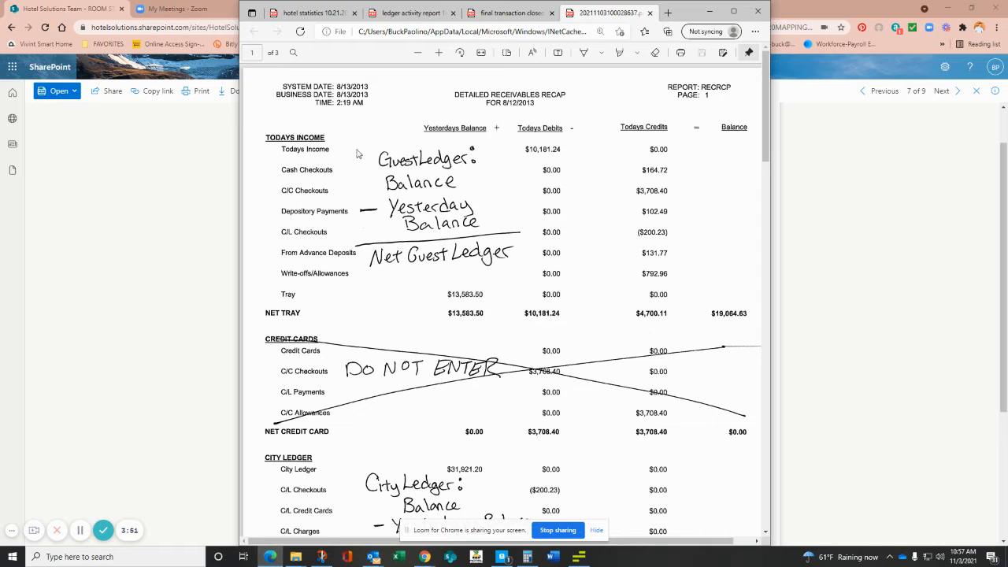
mouse_move(283, 149)
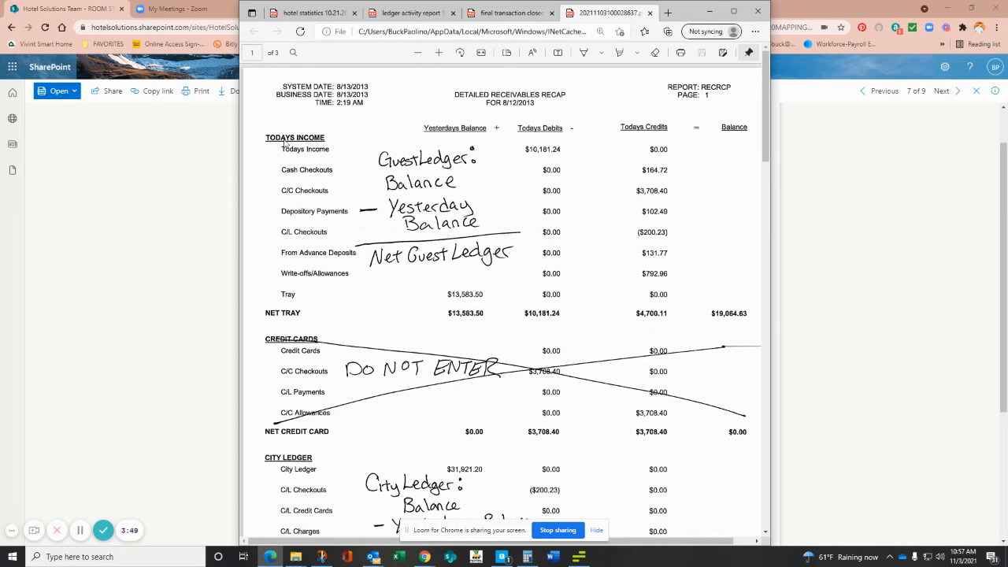
mouse_move(327, 307)
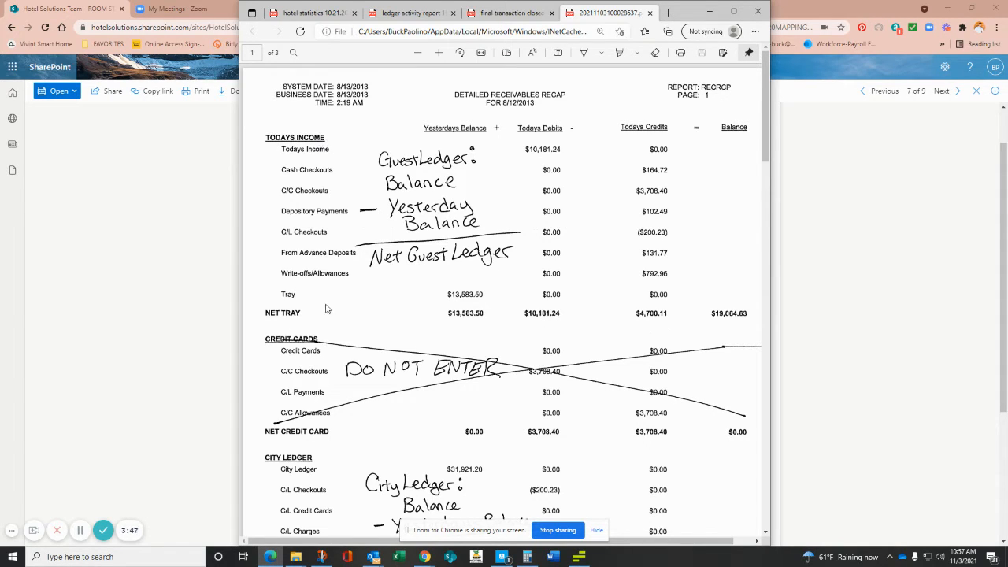
mouse_move(702, 299)
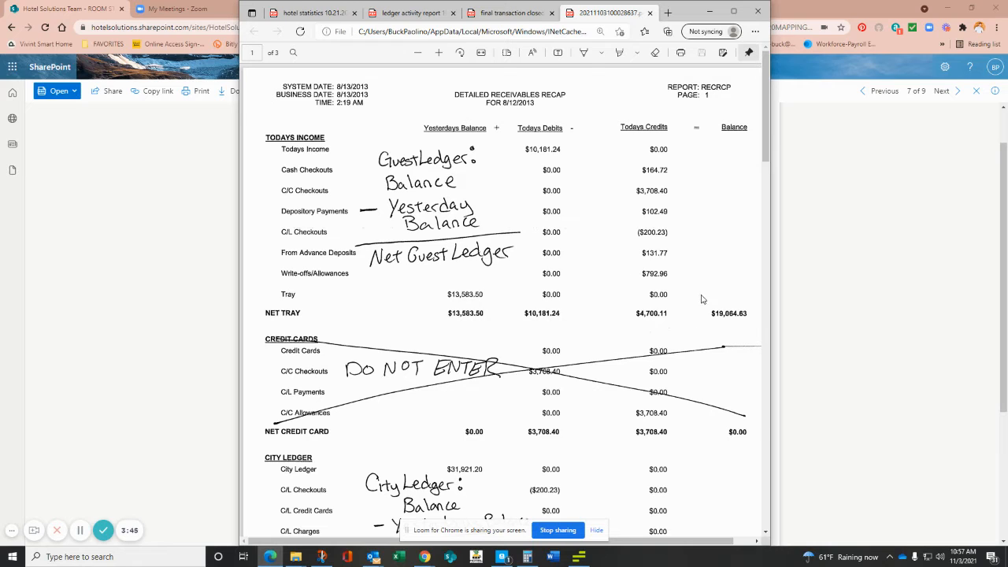
mouse_move(746, 322)
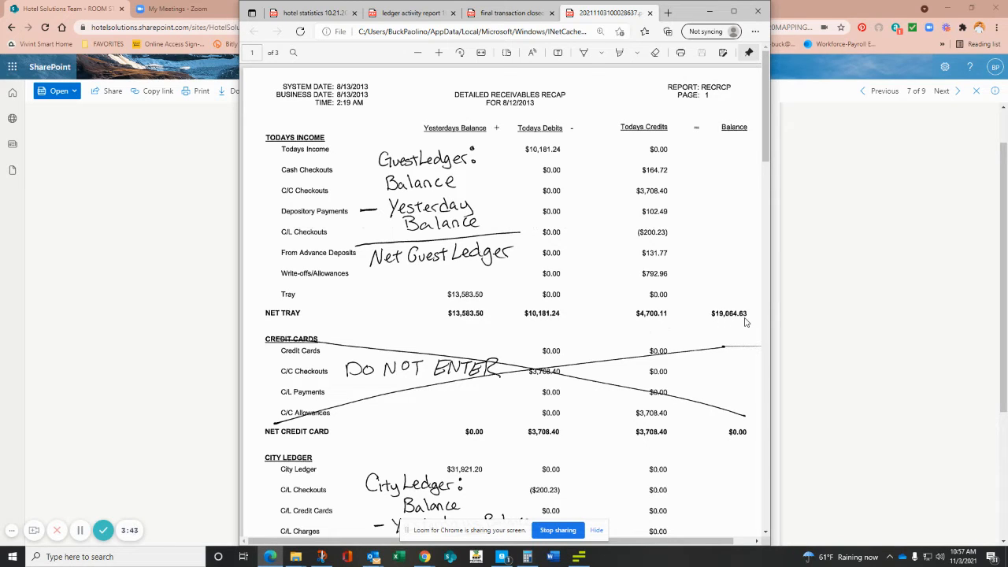
mouse_move(463, 245)
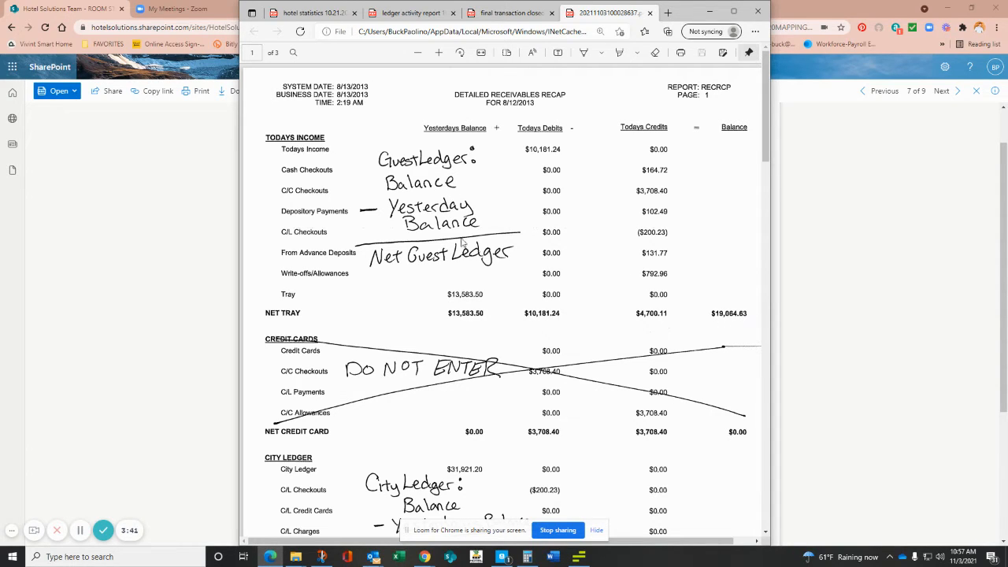
mouse_move(451, 321)
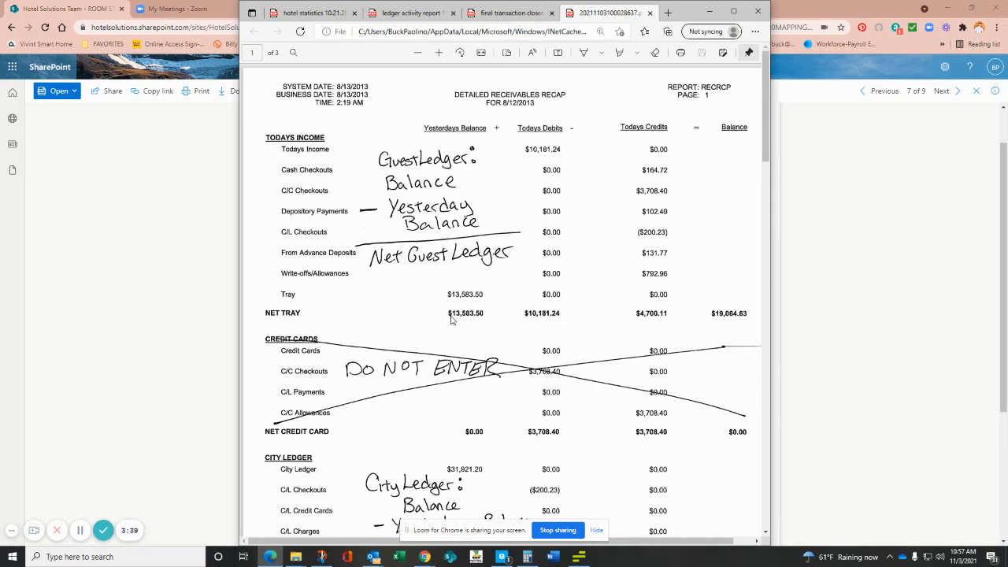
mouse_move(478, 321)
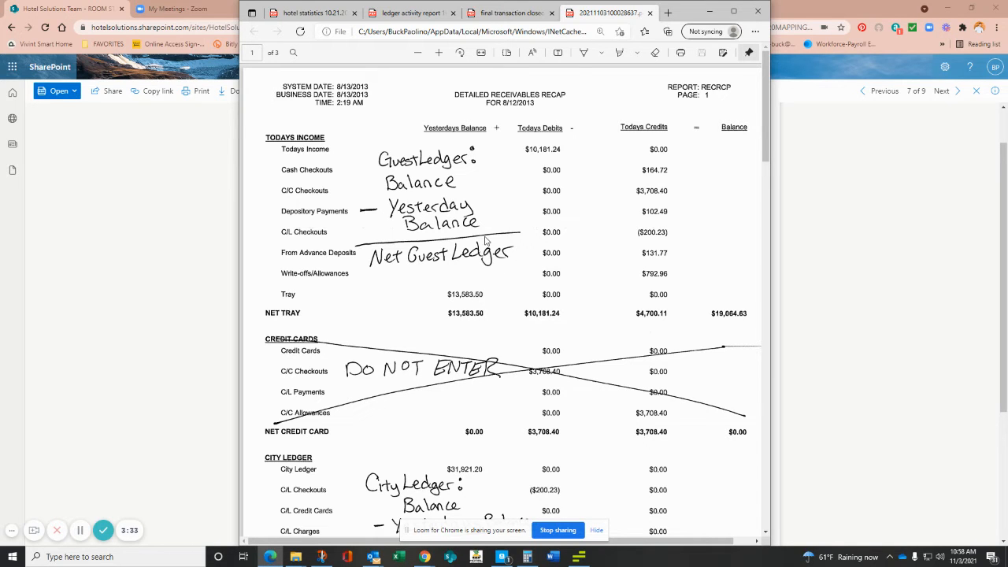
scroll(down, 3)
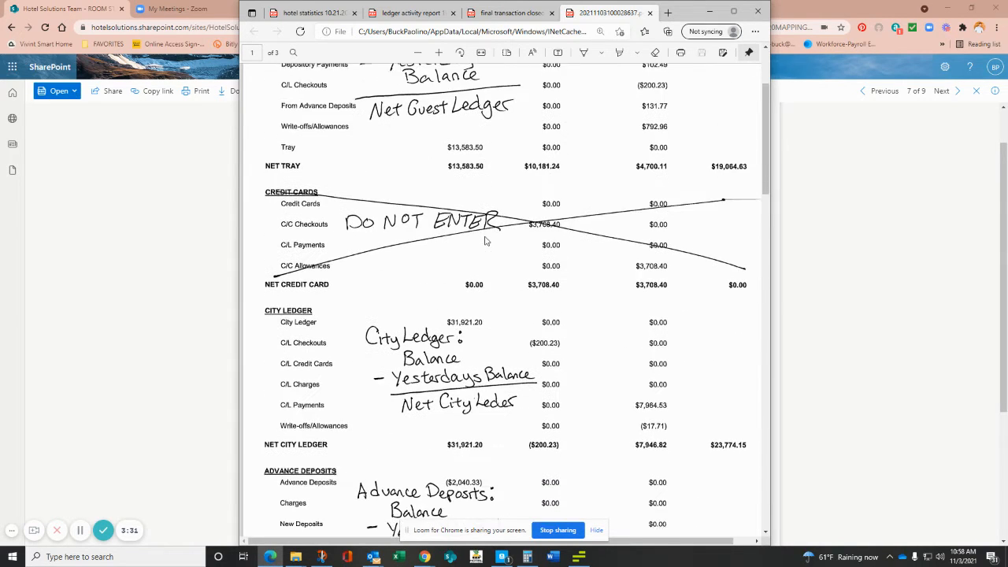
scroll(down, 3)
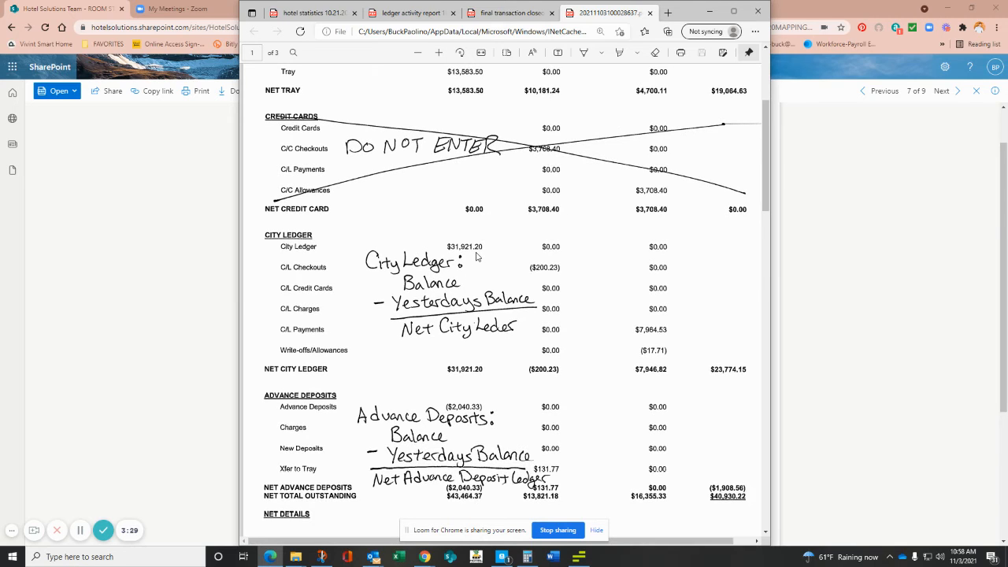
mouse_move(707, 378)
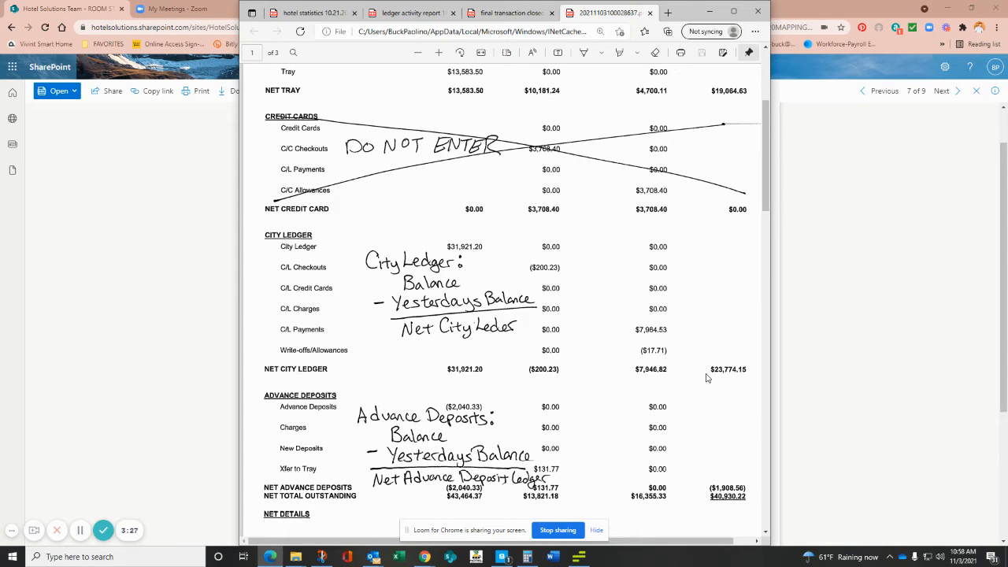
mouse_move(714, 377)
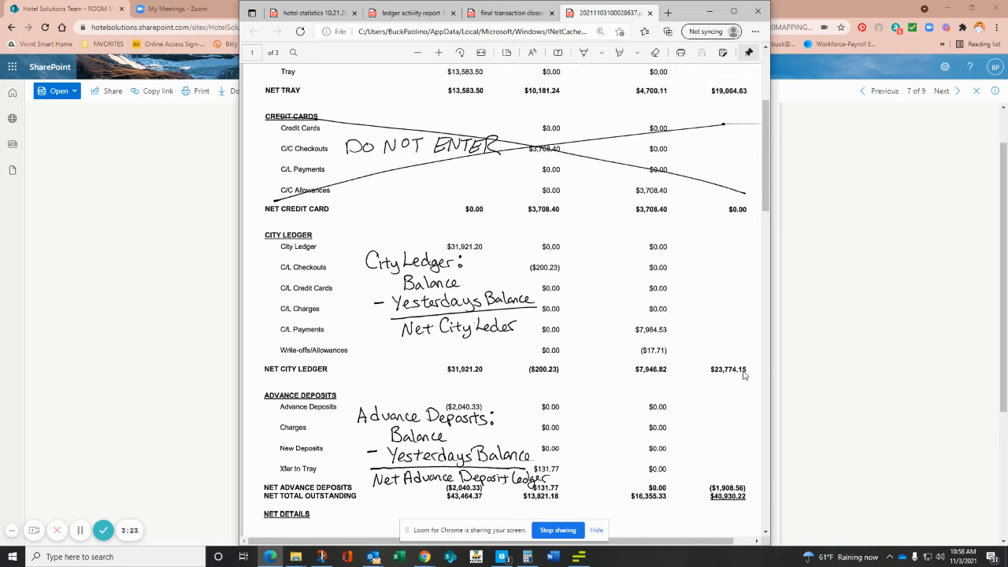
mouse_move(480, 114)
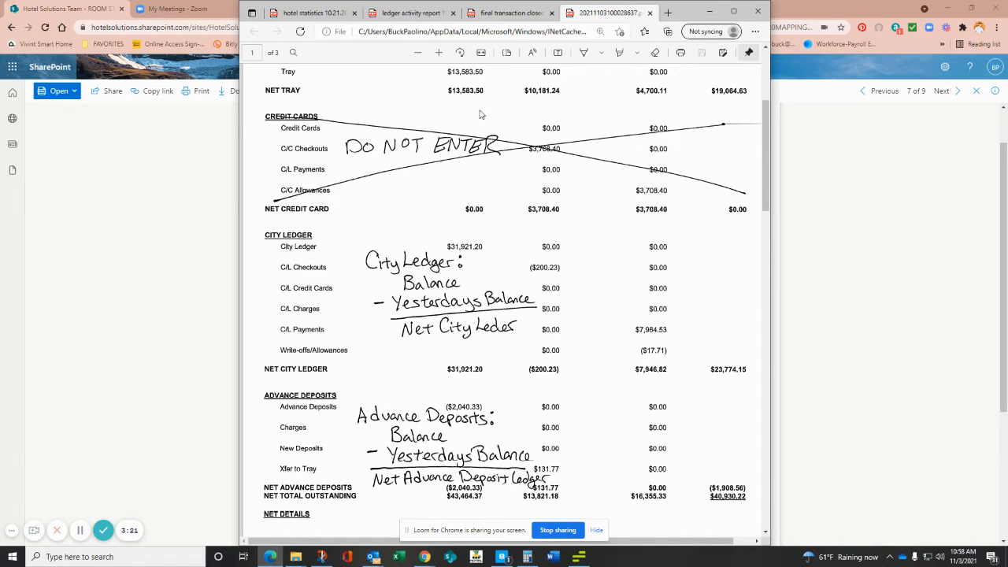
mouse_move(460, 380)
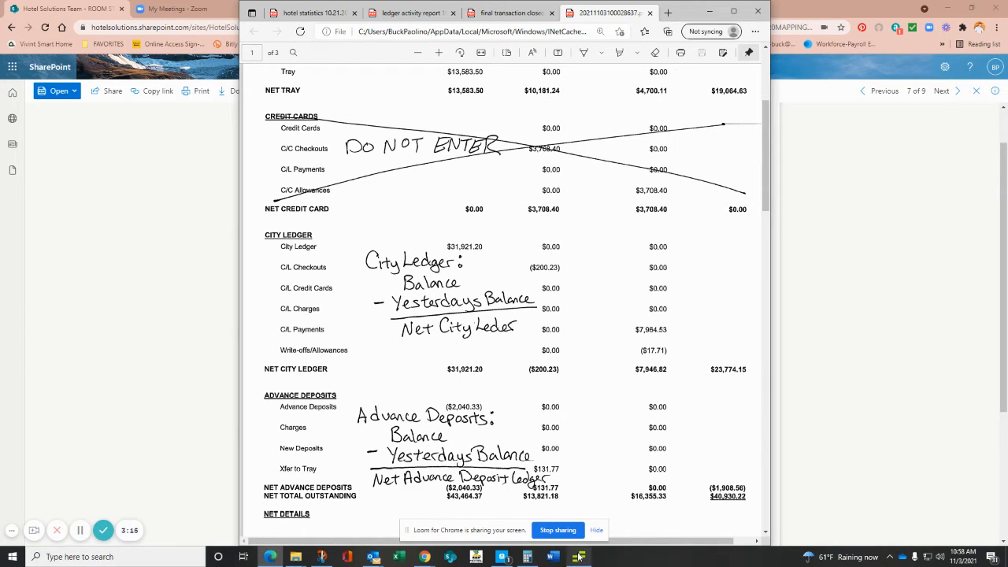
mouse_move(544, 361)
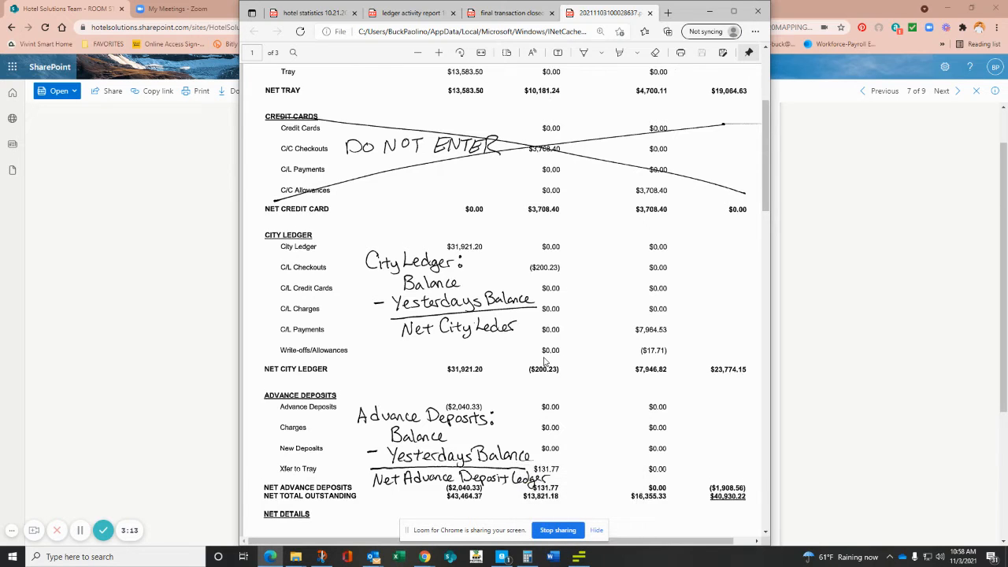
scroll(down, 3)
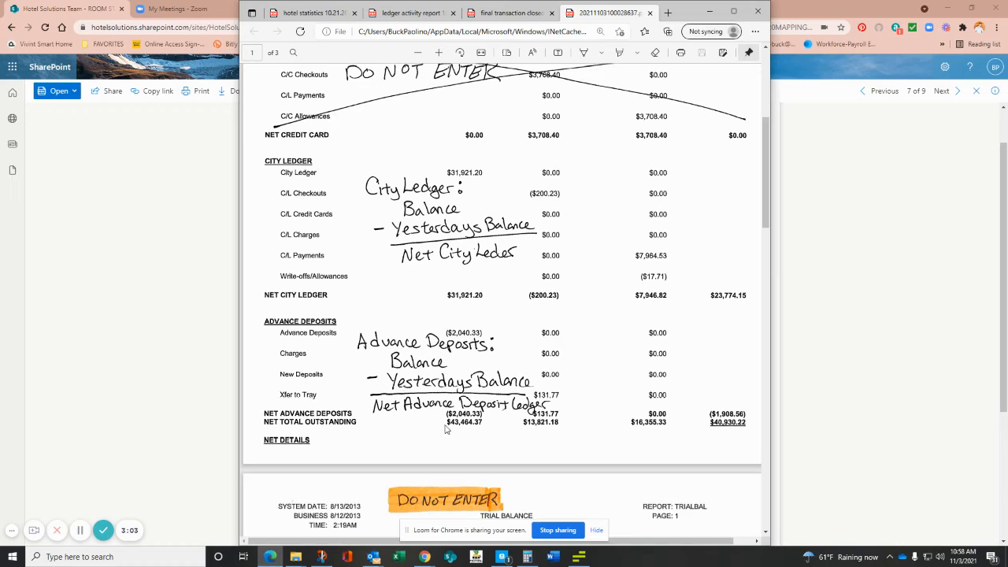
mouse_move(499, 425)
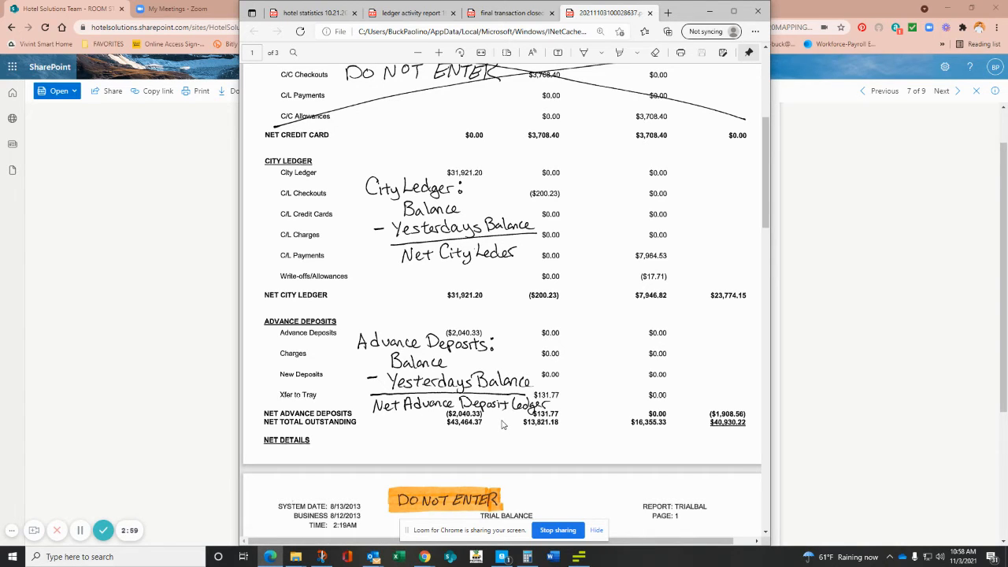
mouse_move(539, 303)
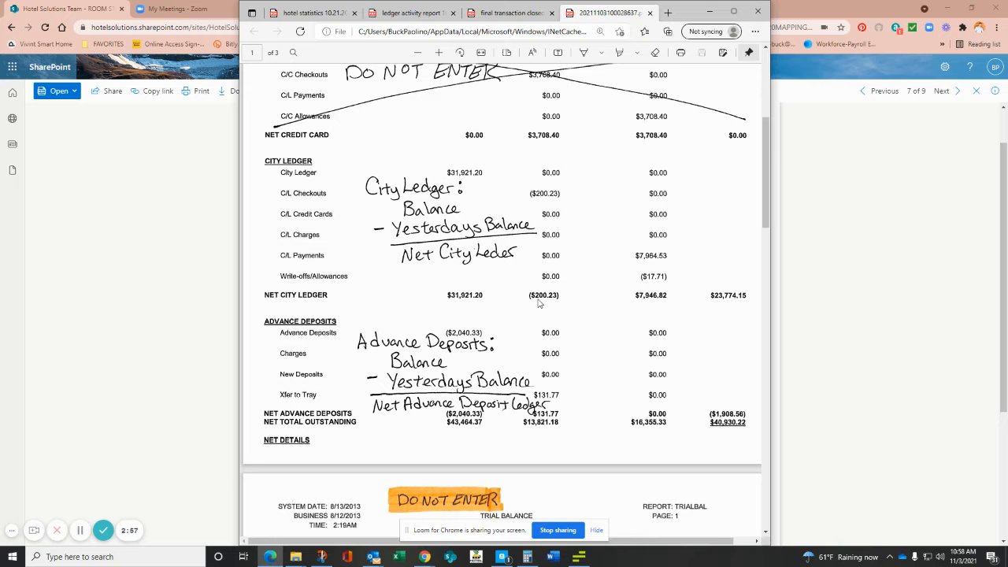
mouse_move(637, 311)
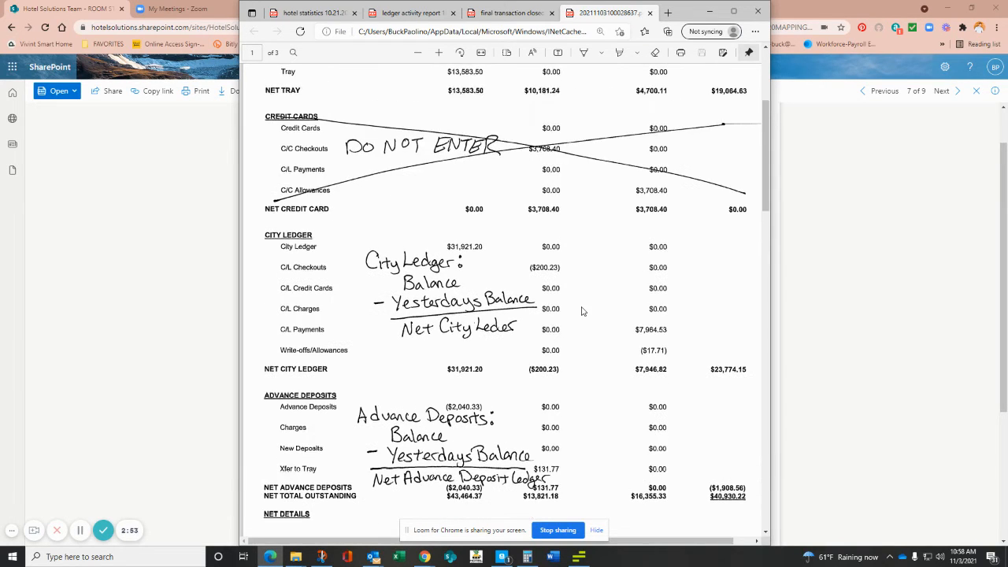
mouse_move(303, 160)
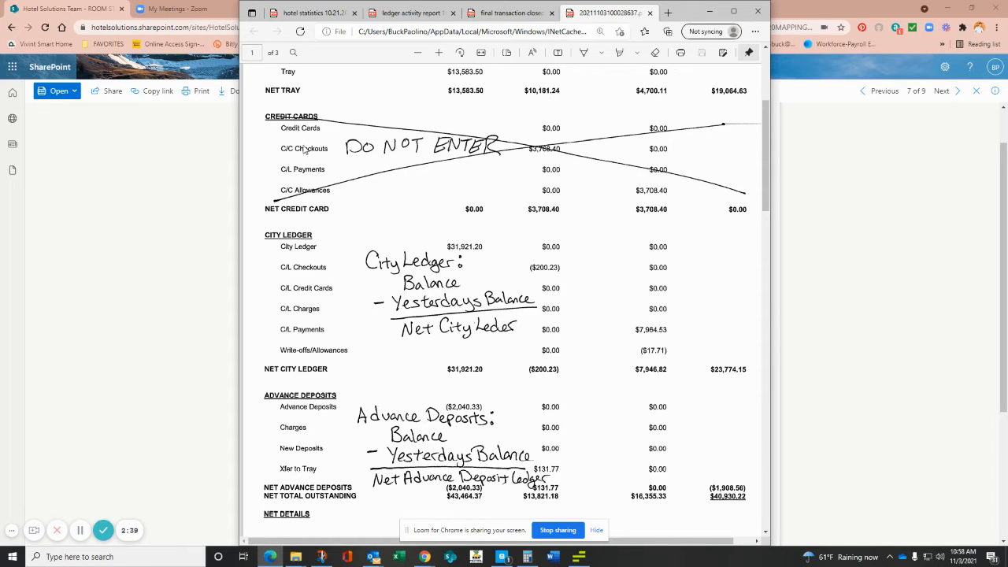
mouse_move(333, 176)
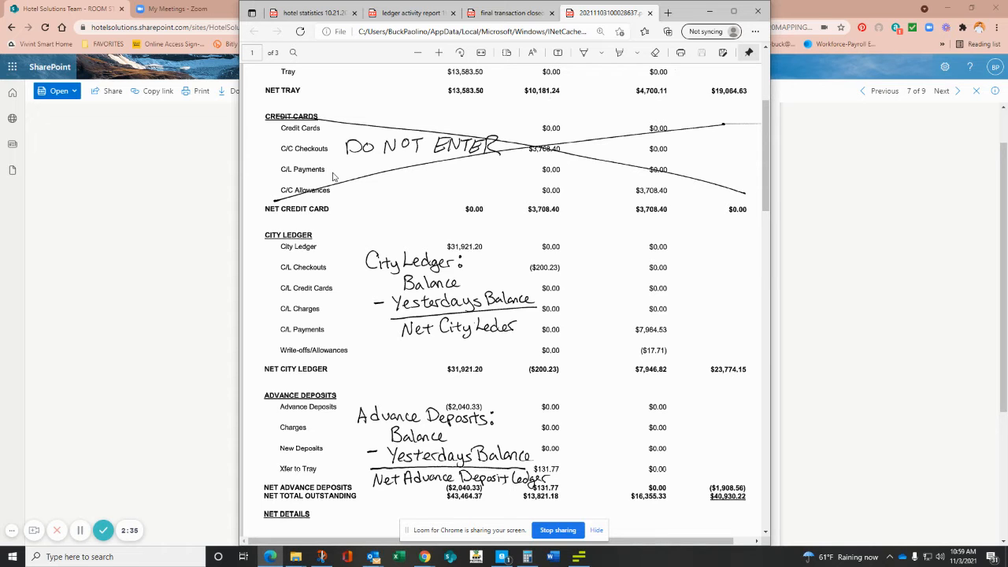
Step: Scroll down to page 2 to view the highlighted do-not-enter asset accounts
scroll(down, 3)
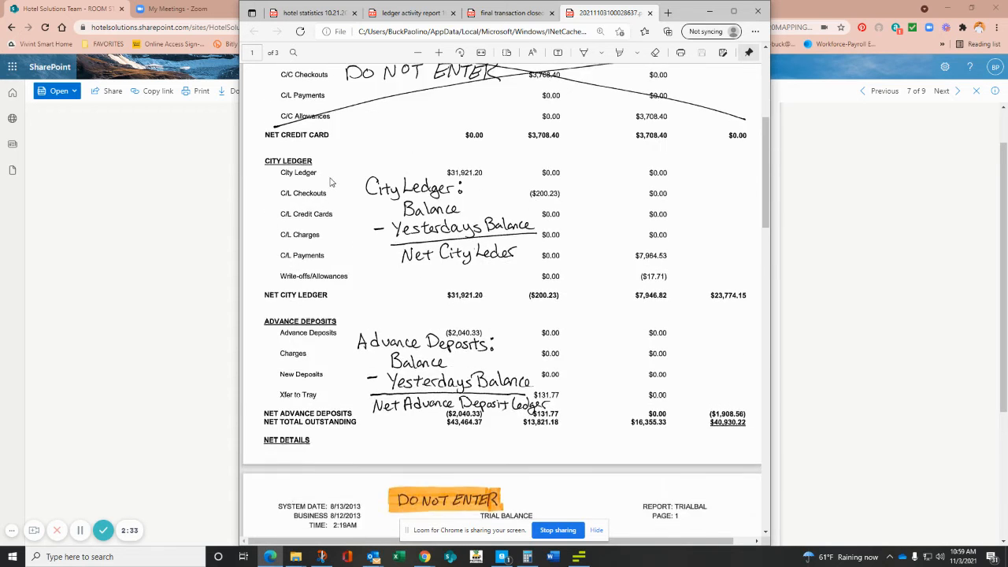
scroll(down, 3)
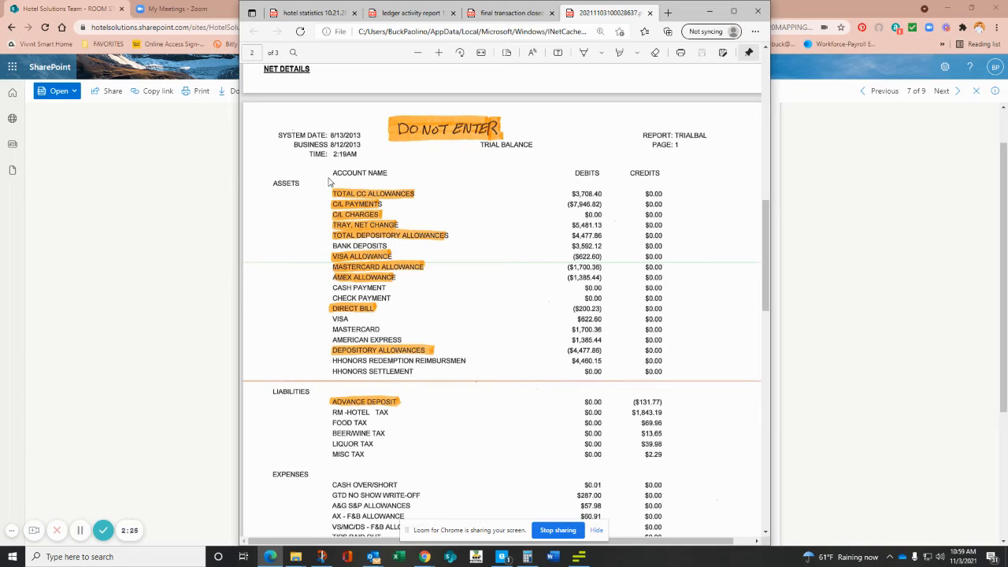
mouse_move(512, 152)
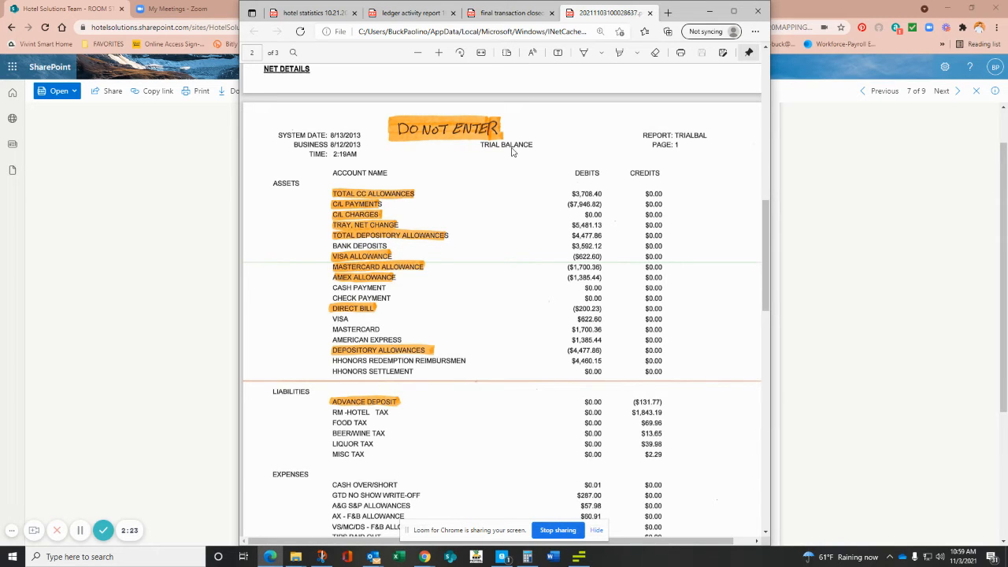
scroll(down, 3)
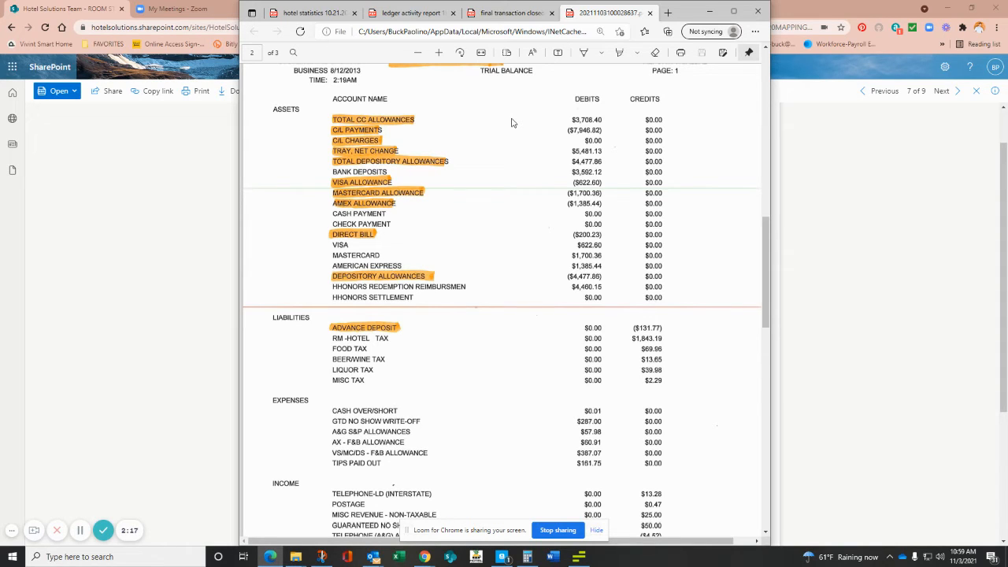
mouse_move(511, 127)
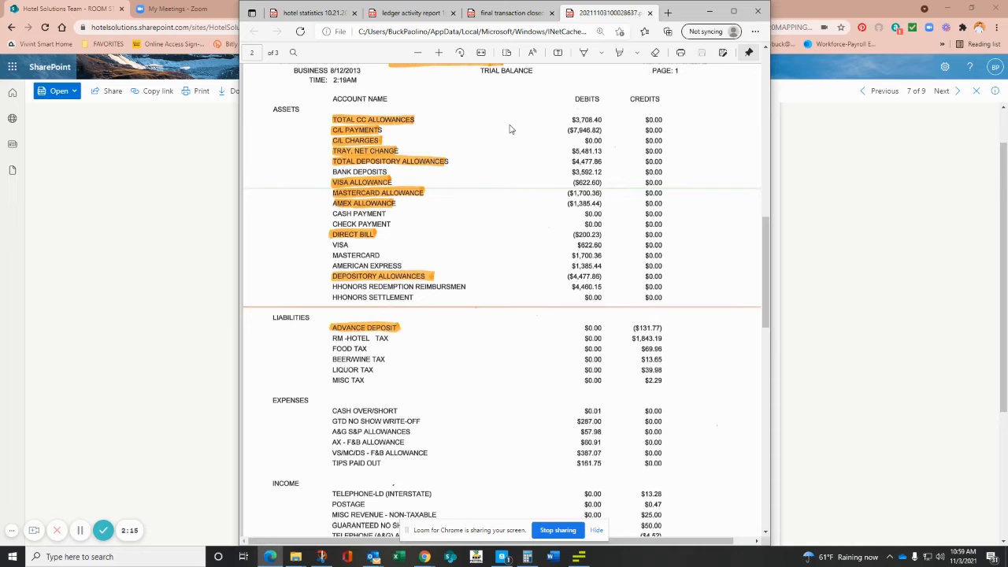
mouse_move(515, 128)
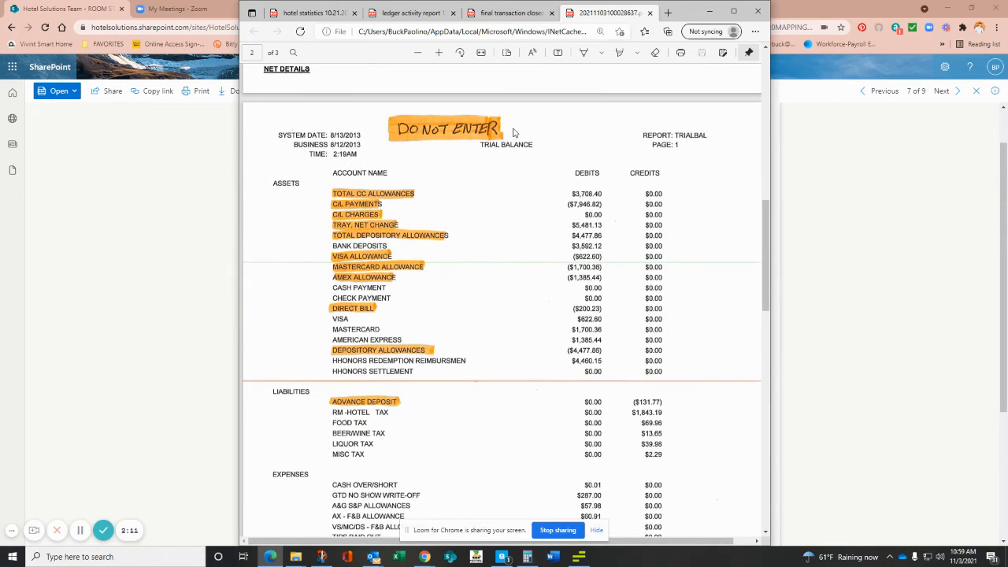
mouse_move(430, 147)
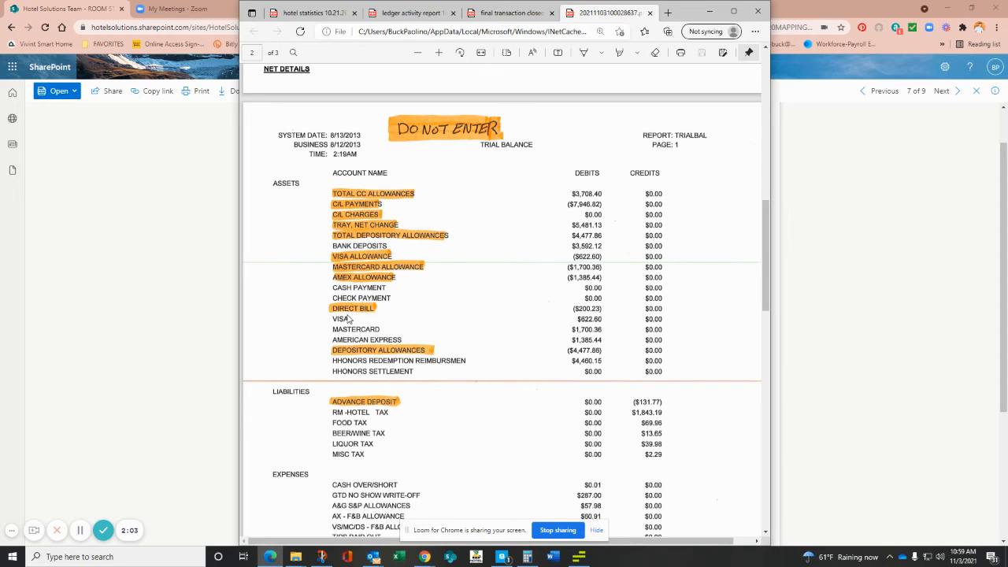
mouse_move(565, 292)
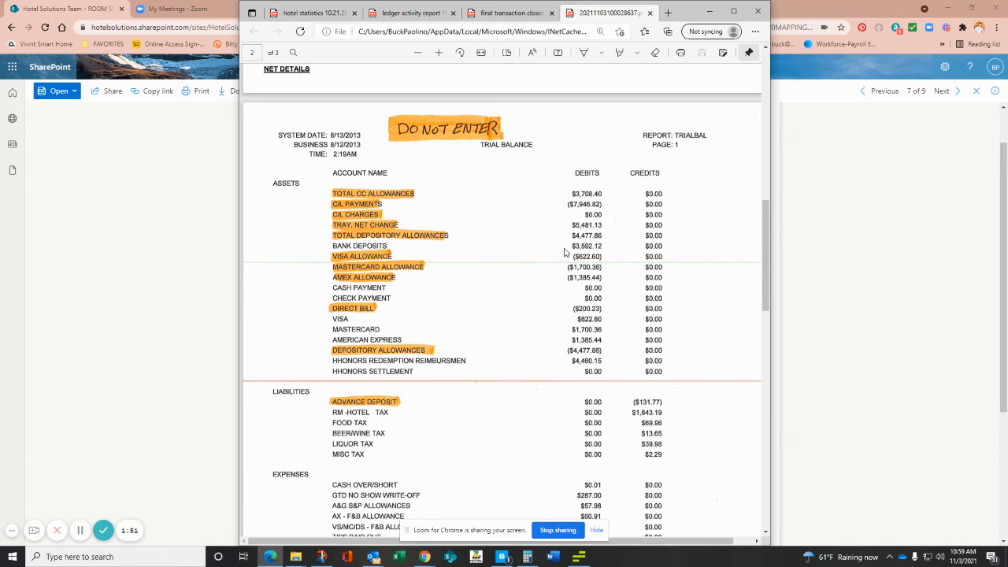
mouse_move(370, 287)
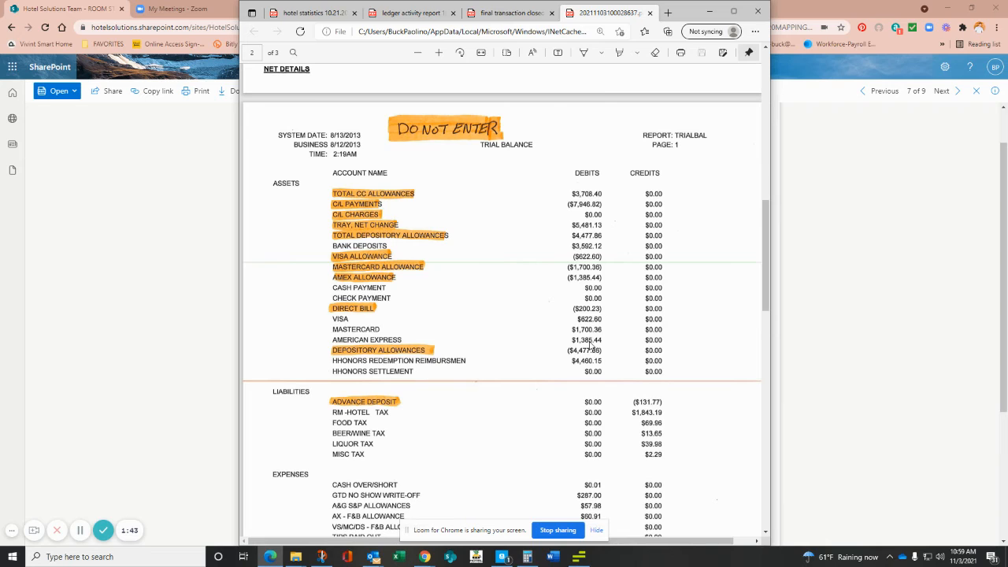
scroll(down, 3)
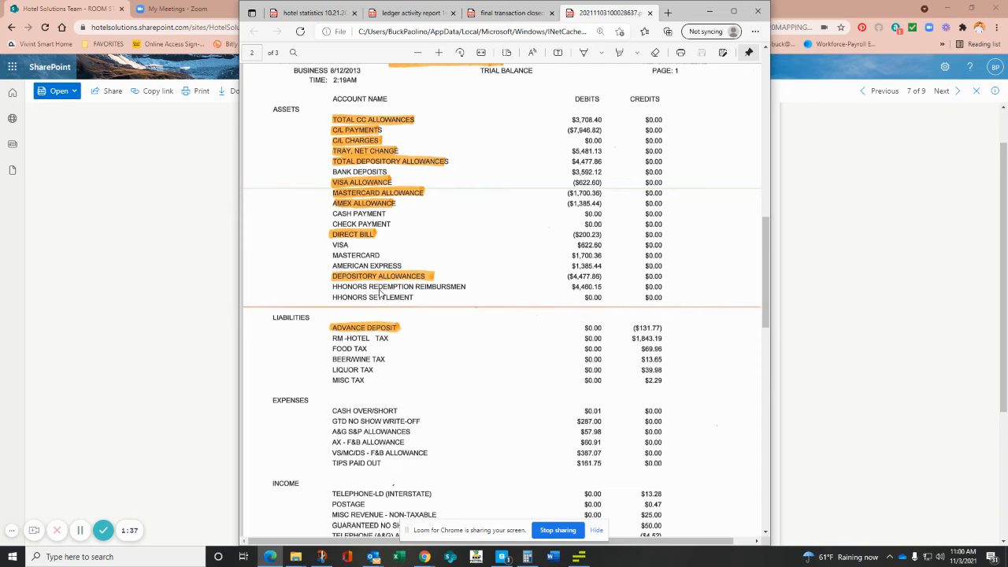
mouse_move(570, 296)
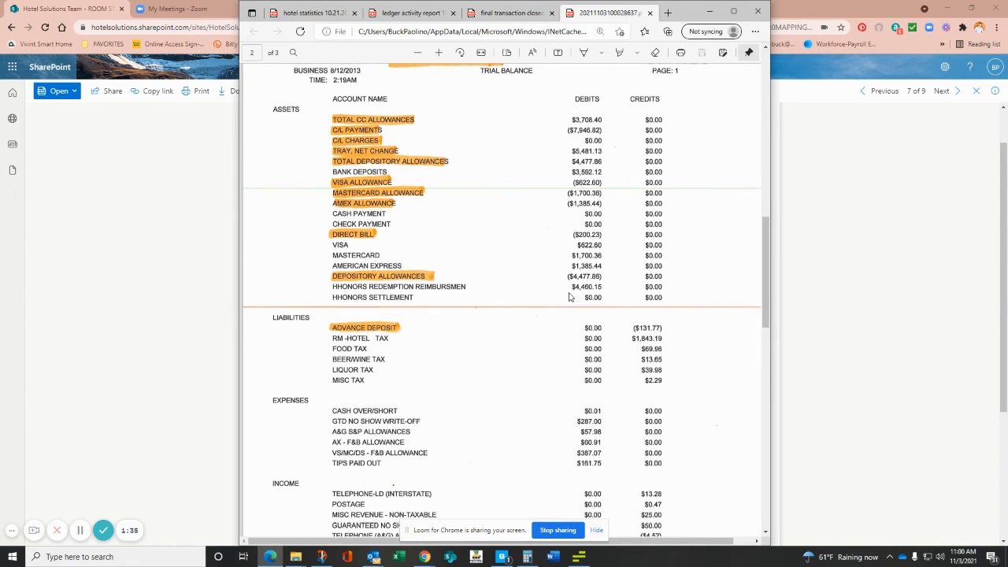
Step: Scroll through the Liabilities, Expenses and Income lines to the trial balance page's end
scroll(down, 3)
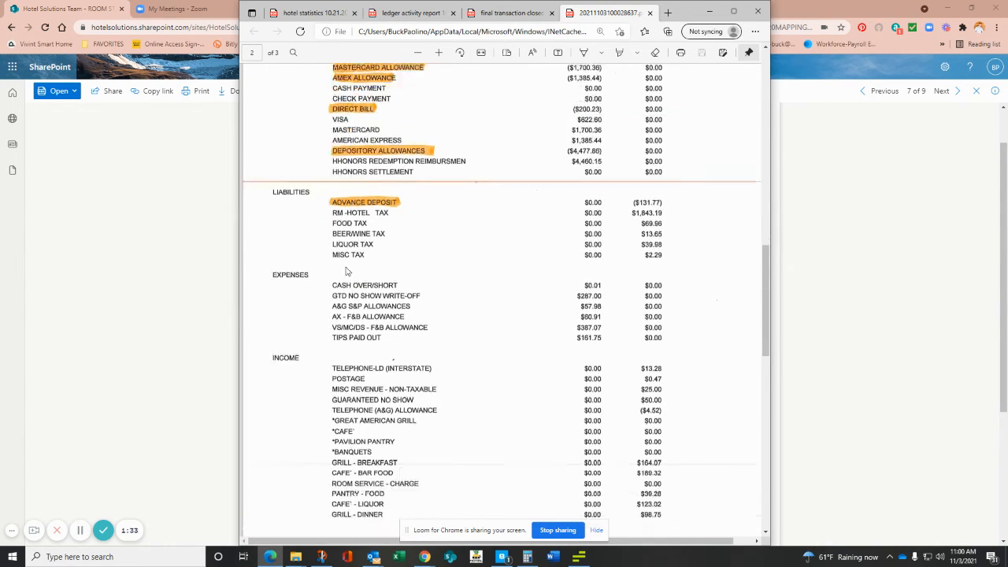
scroll(down, 3)
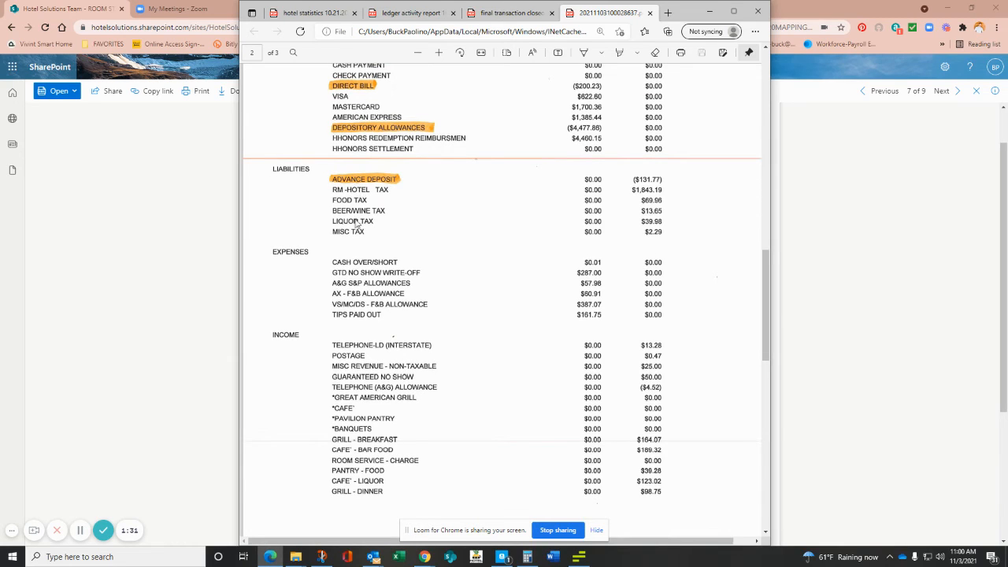
mouse_move(352, 236)
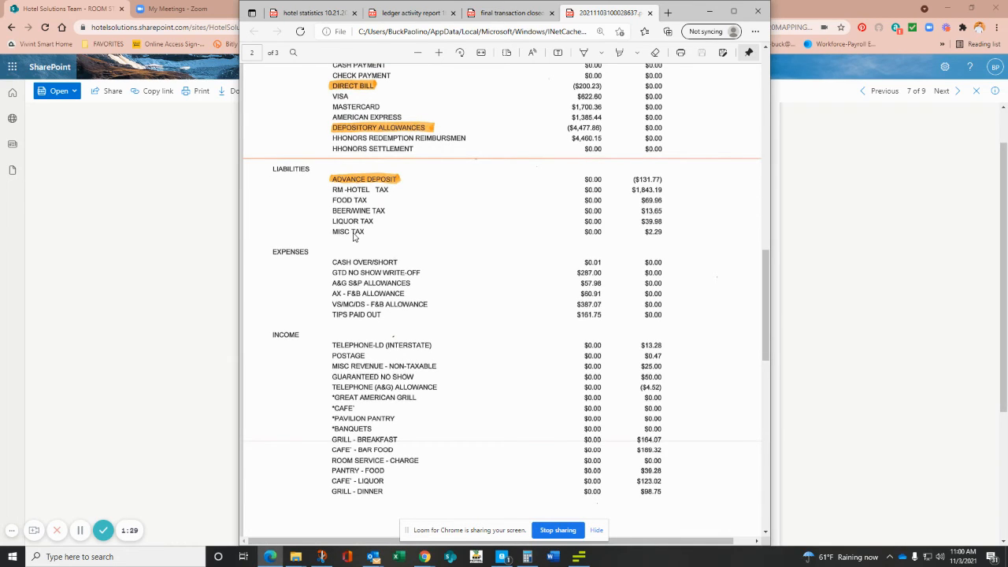
scroll(down, 3)
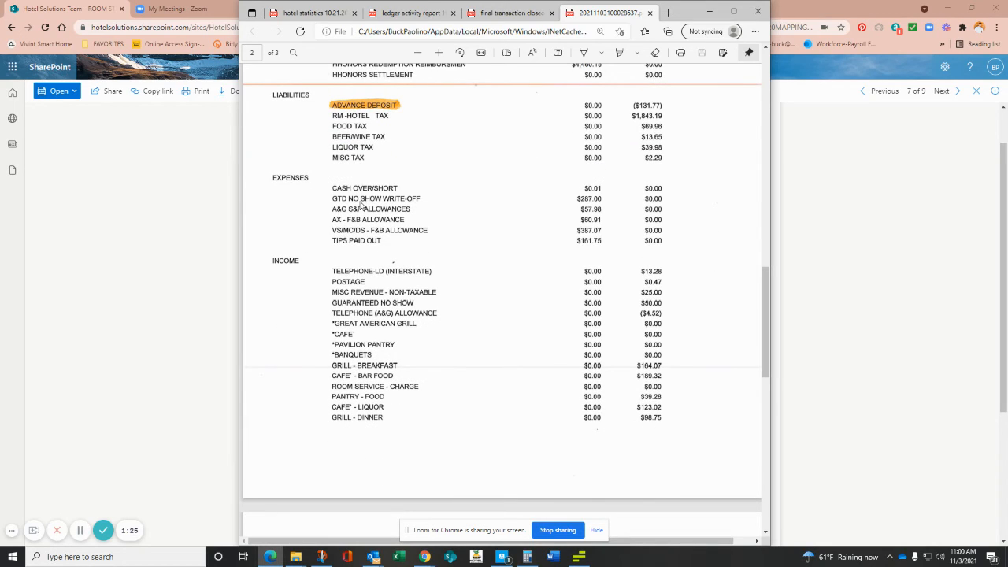
mouse_move(549, 194)
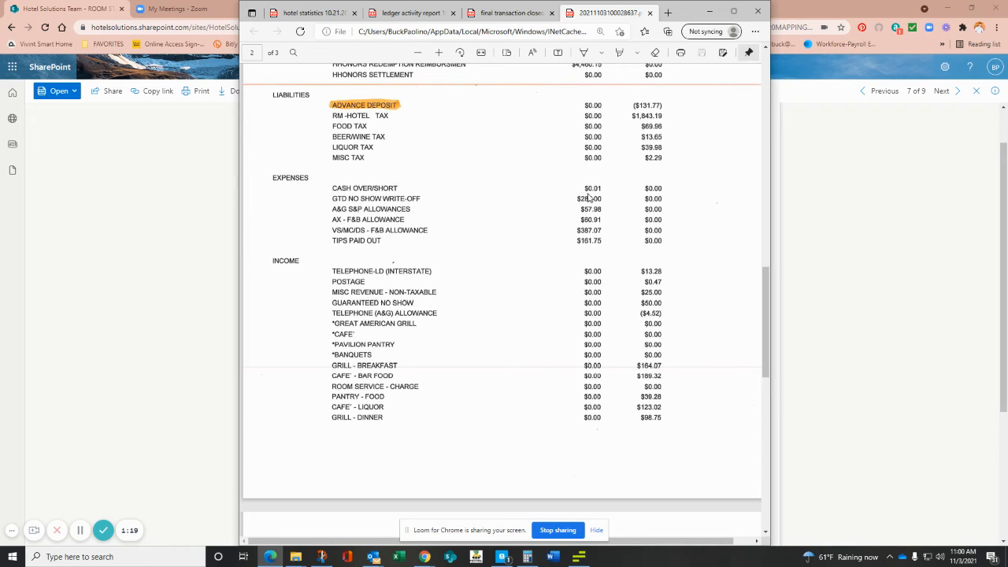
mouse_move(454, 291)
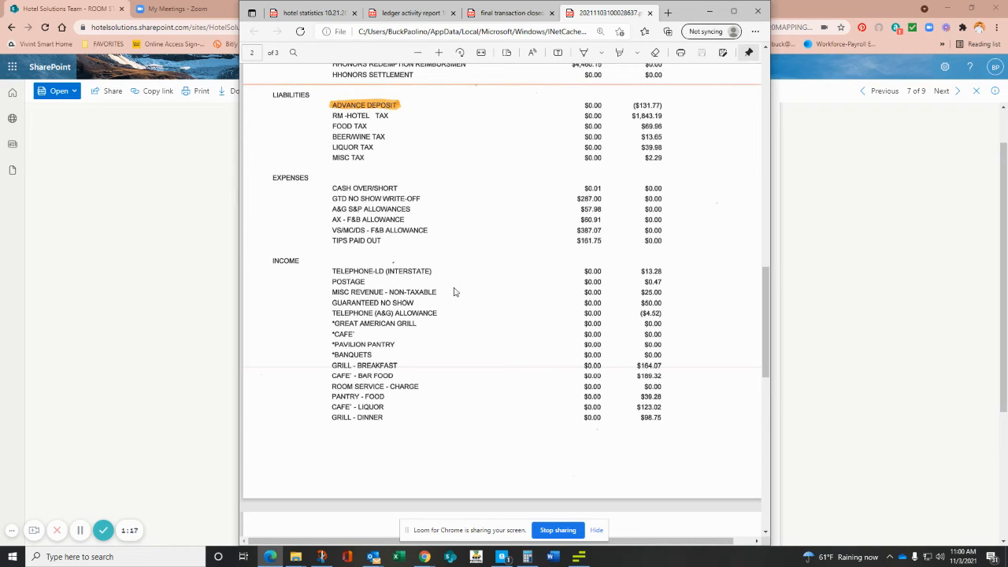
scroll(down, 3)
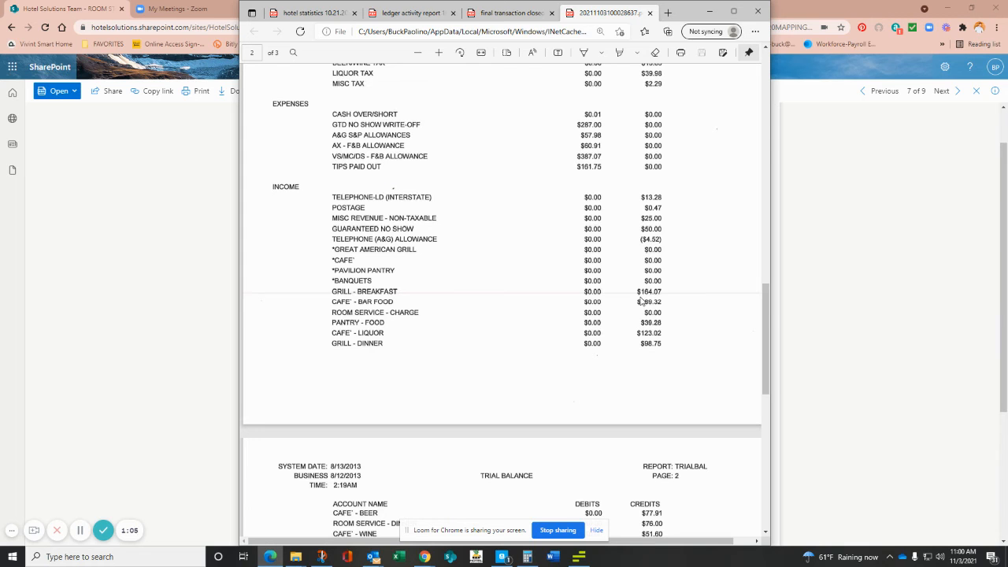
Step: Scroll to page 3 showing the handwritten M3 Room Allowance and Room Revenue notes
scroll(down, 3)
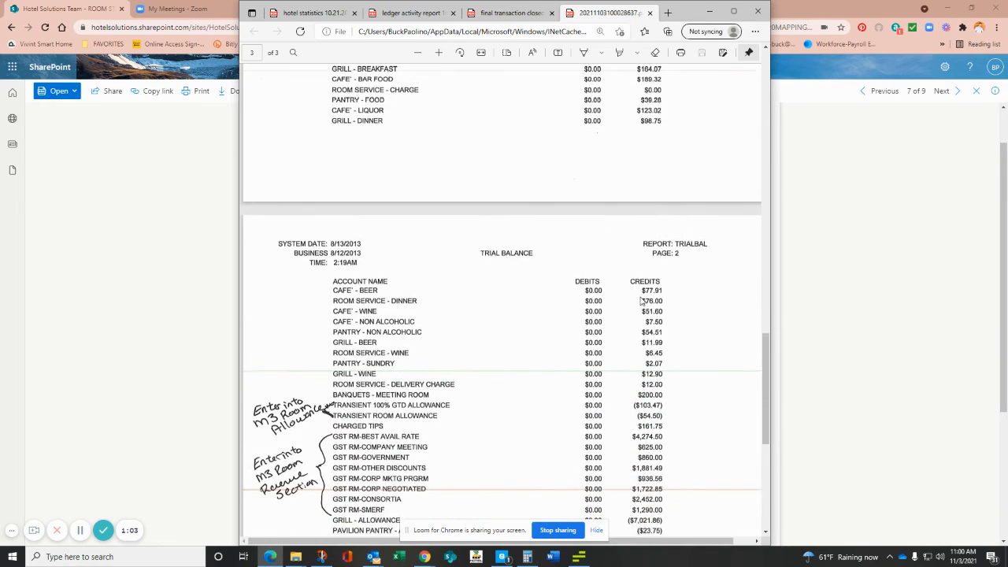
scroll(down, 3)
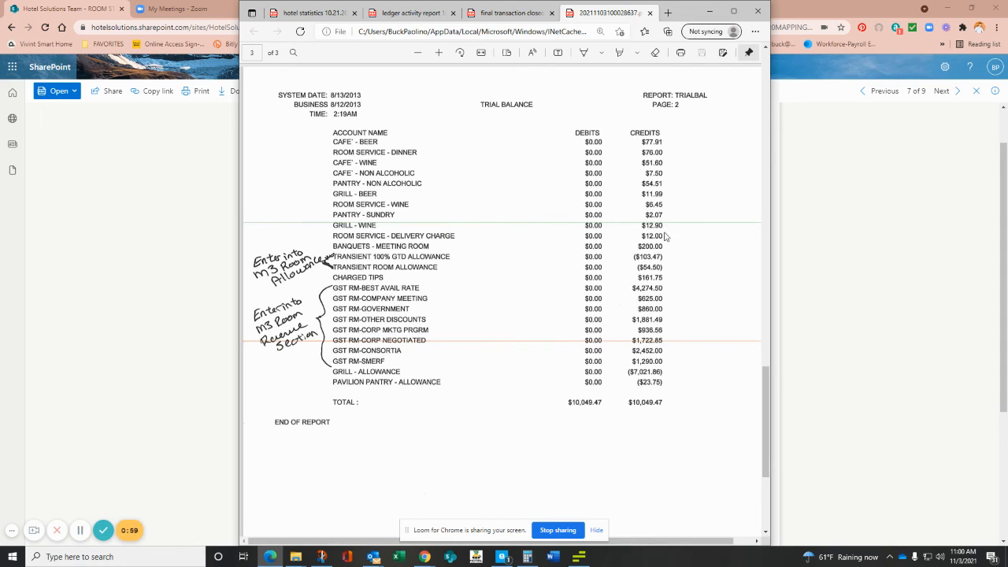
mouse_move(656, 261)
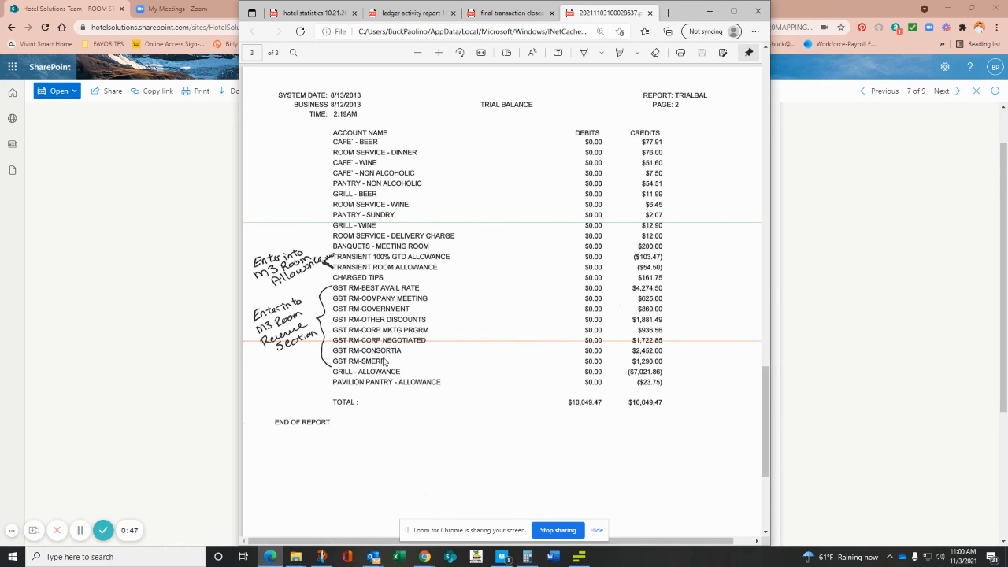
mouse_move(648, 369)
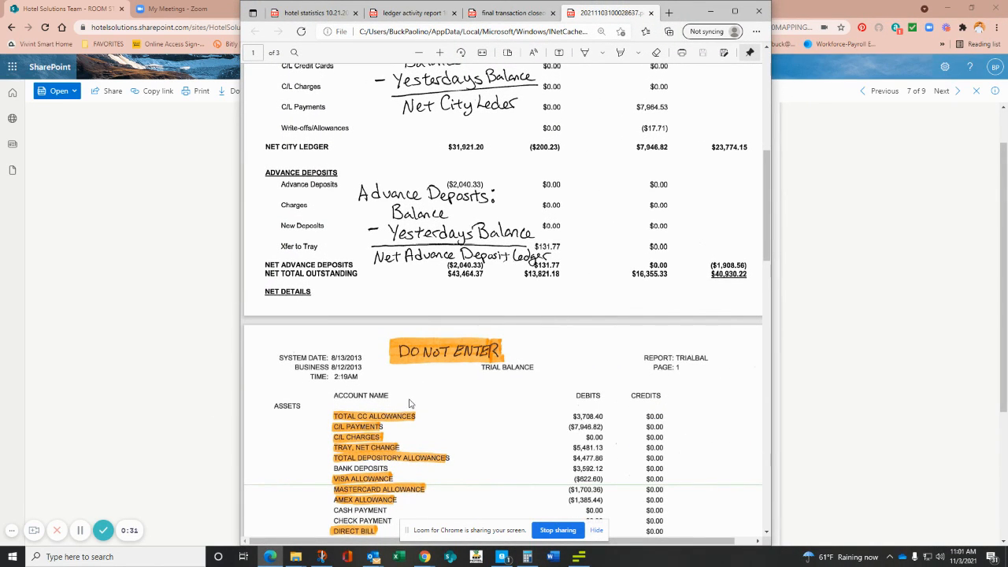
mouse_move(359, 446)
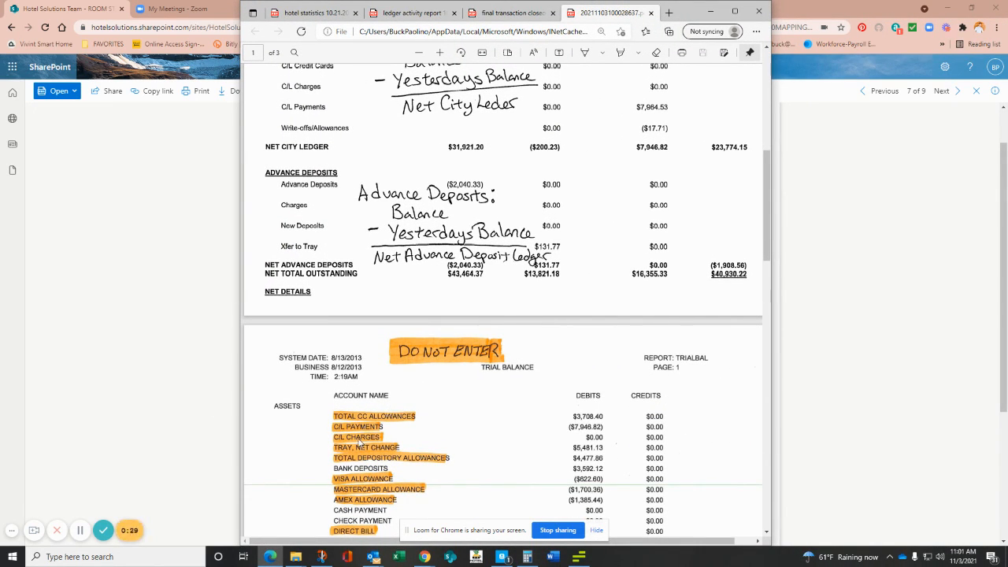